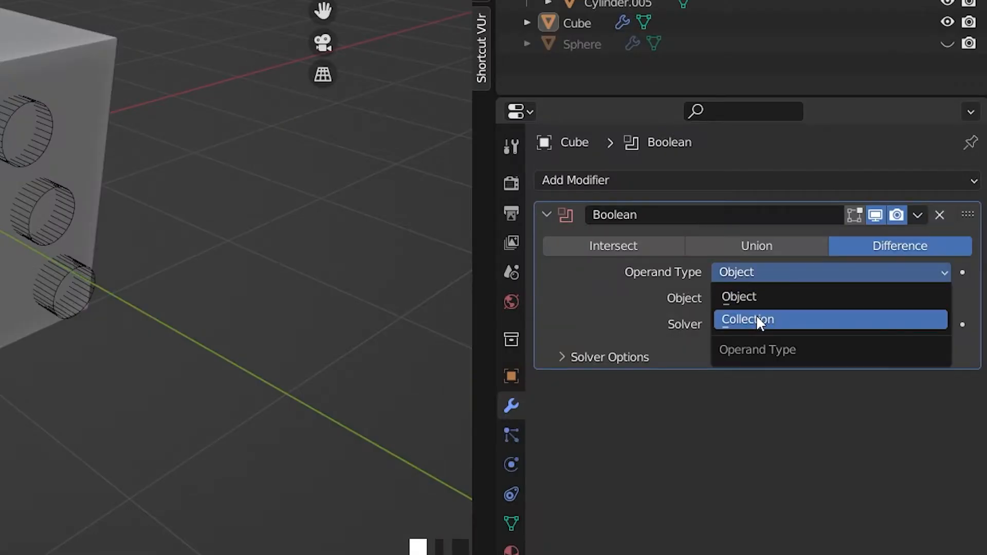
Set the Boolean modifier's Object to Sphere with the Exact solver, carving holes in the cube.
click(737, 297)
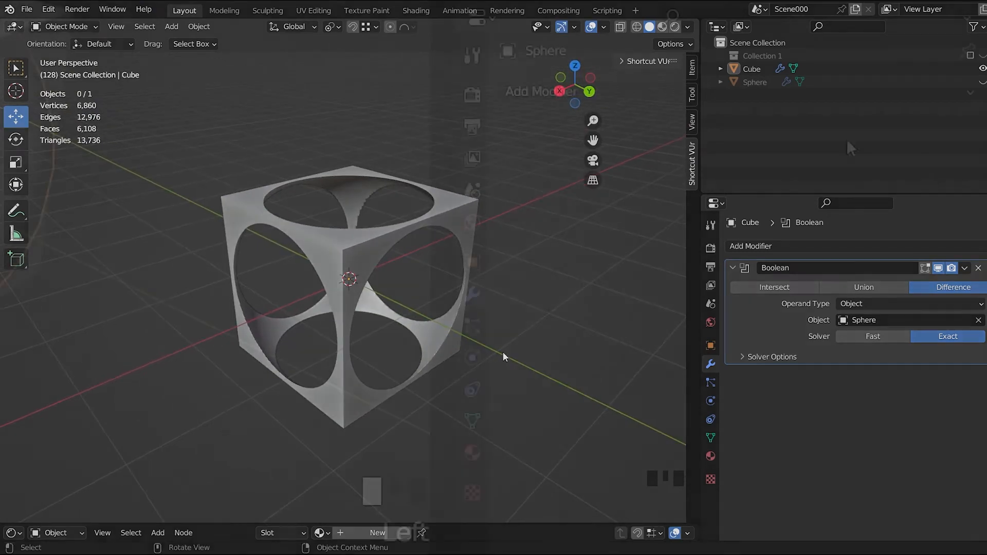